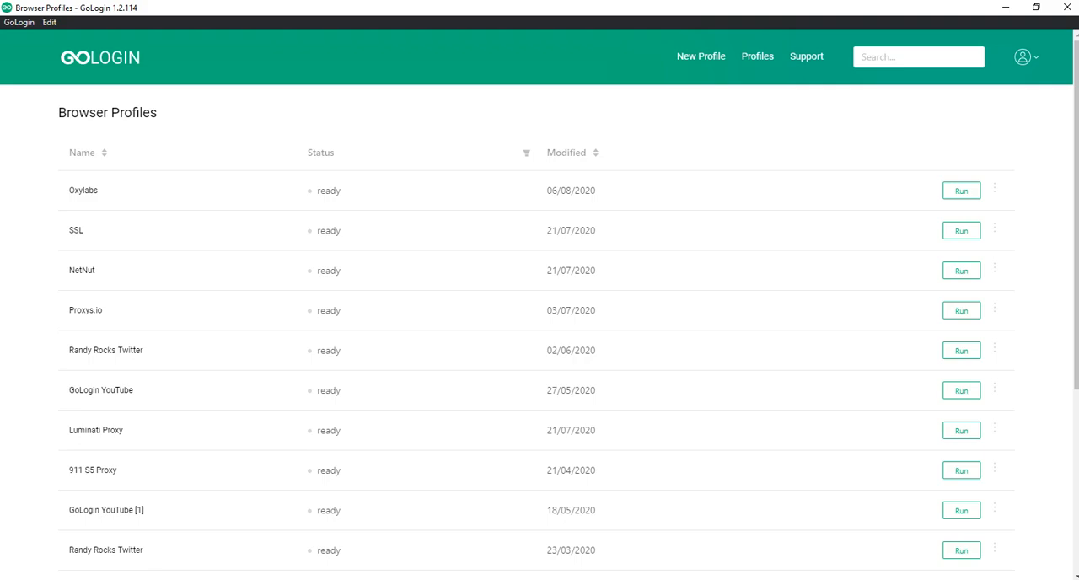
Copy the Oxylabs profile's proxy details via its three-dot menu's Copy Proxy option
{"action": "left_click", "coordinate": [994, 191]}
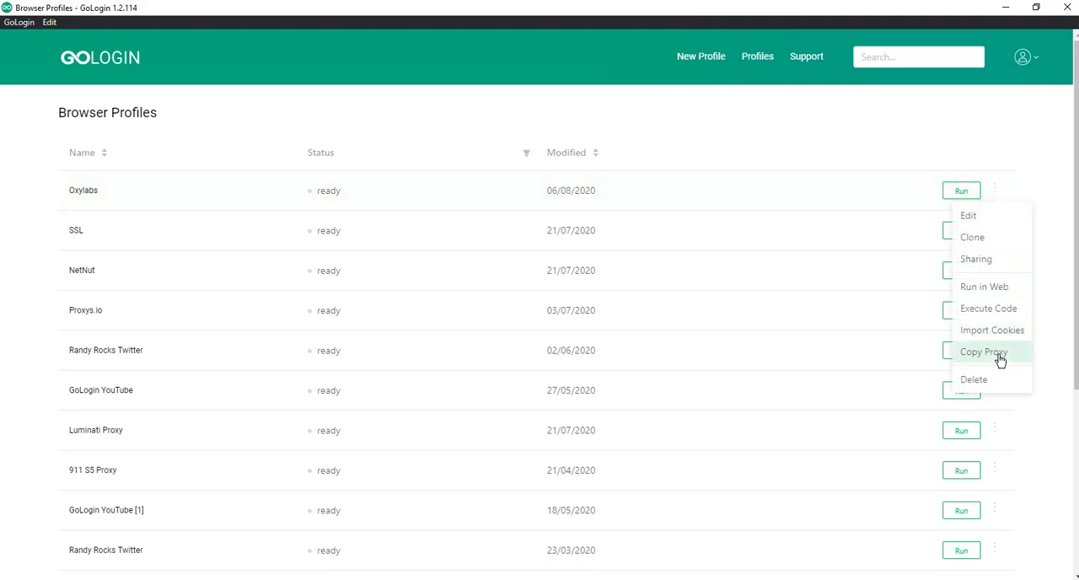
{"action": "left_click", "coordinate": [983, 350]}
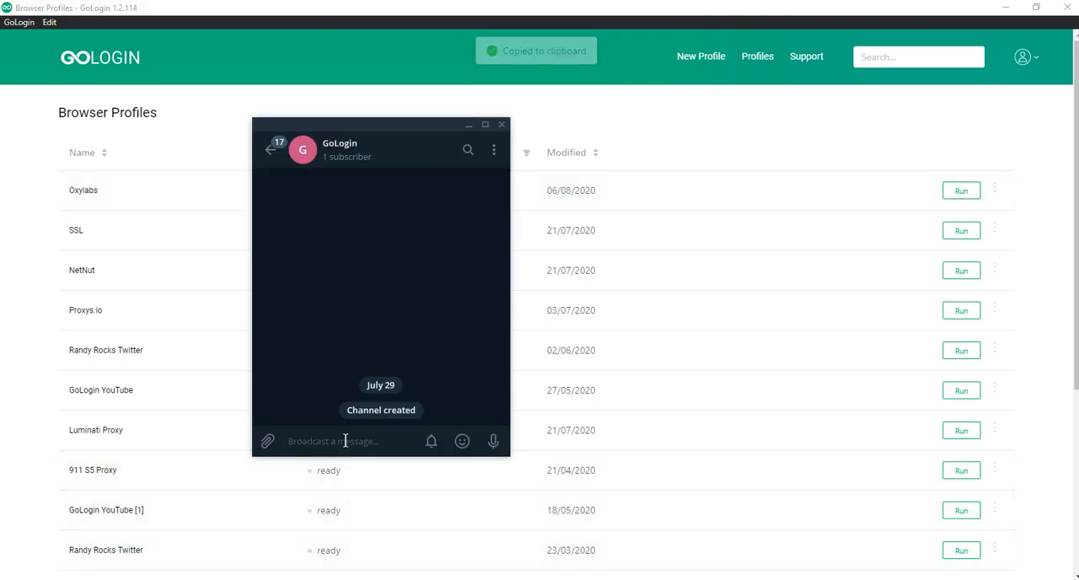
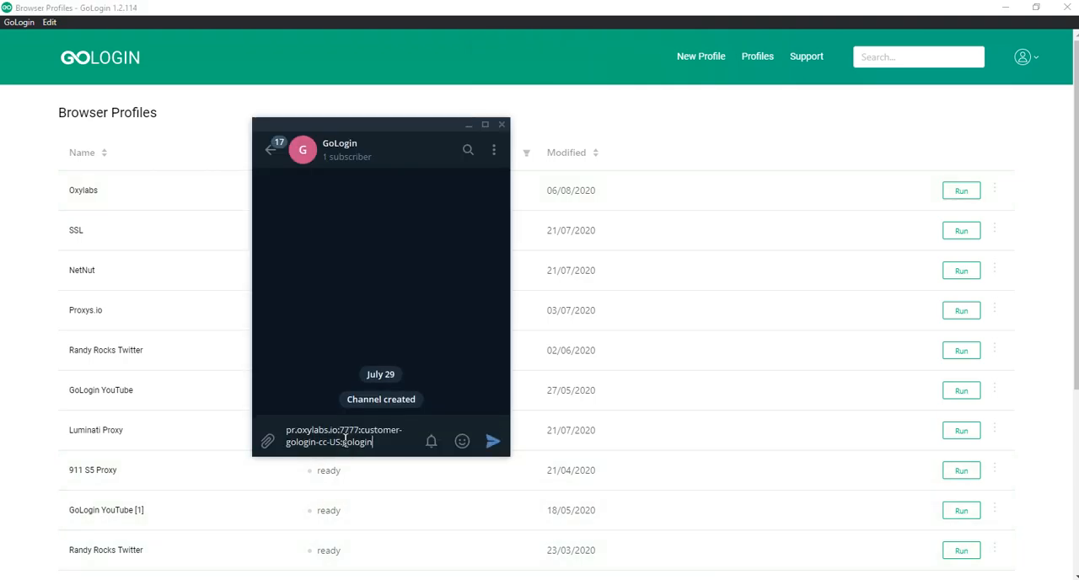
{"action": "left_click", "coordinate": [492, 440]}
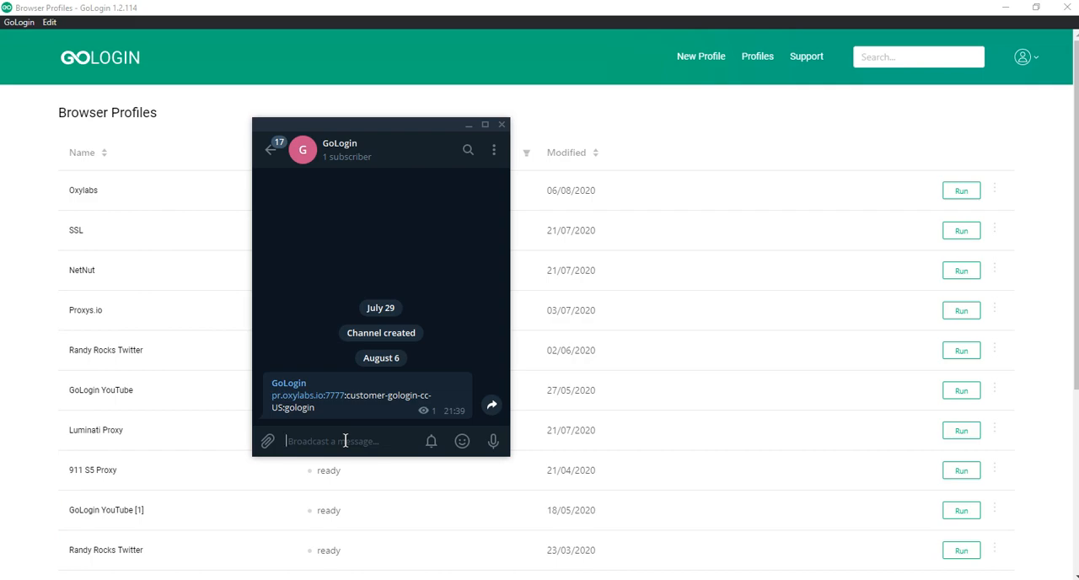
{"action": "mouse_move", "coordinate": [322, 415]}
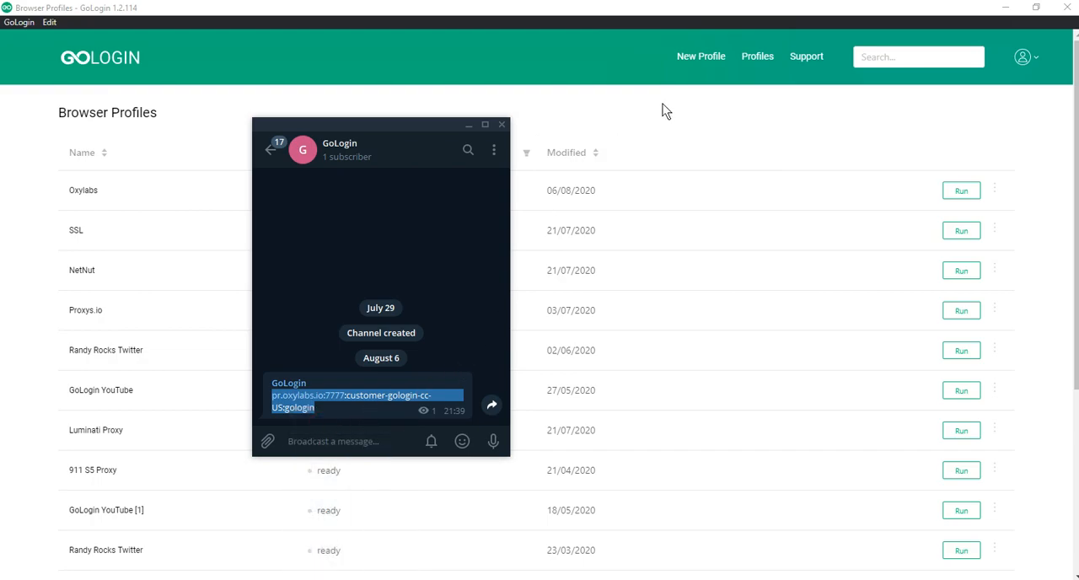
{"action": "left_click", "coordinate": [502, 125]}
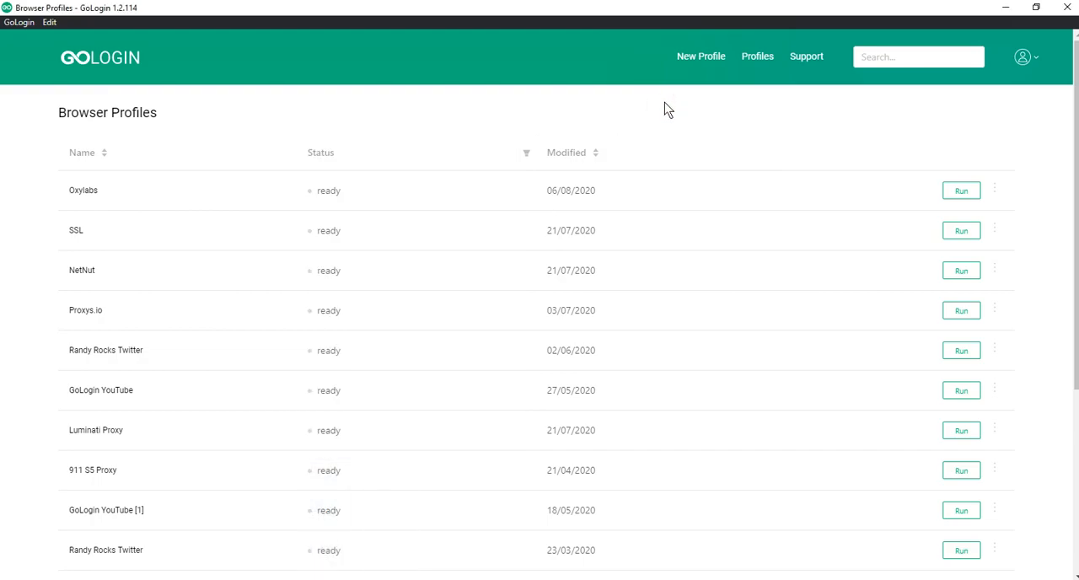
{"action": "mouse_move", "coordinate": [701, 58]}
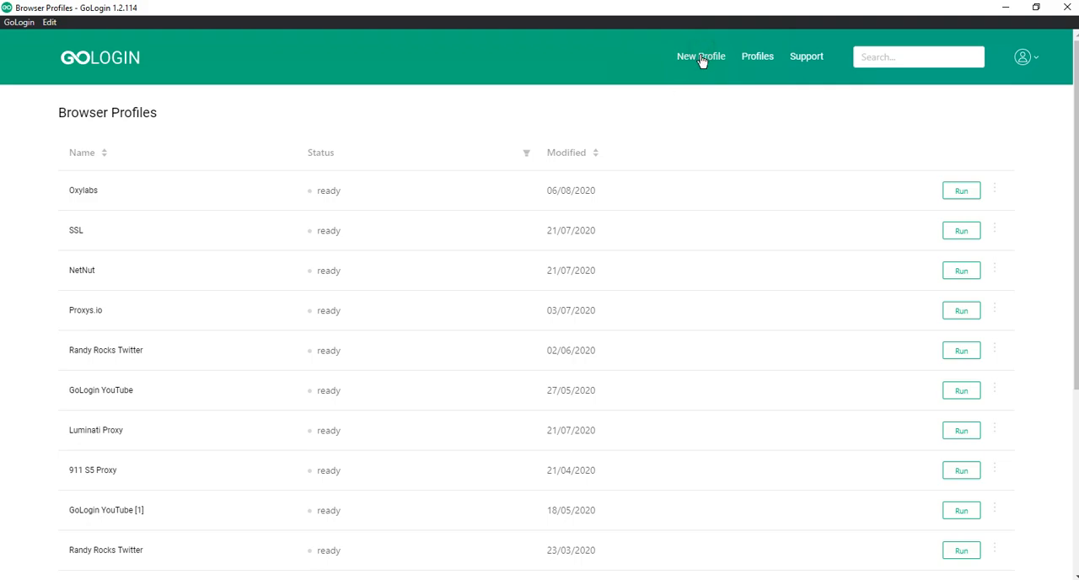
Create a new profile with HTTP Proxy connection filled from the pasted Oxylabs proxy string
{"action": "left_click", "coordinate": [701, 57]}
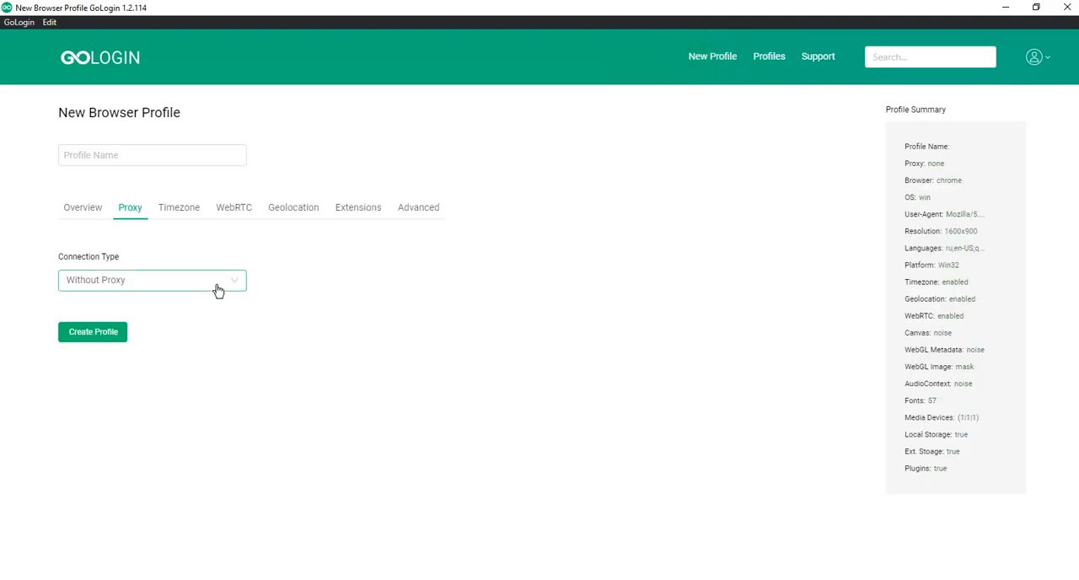
{"action": "left_click", "coordinate": [93, 351]}
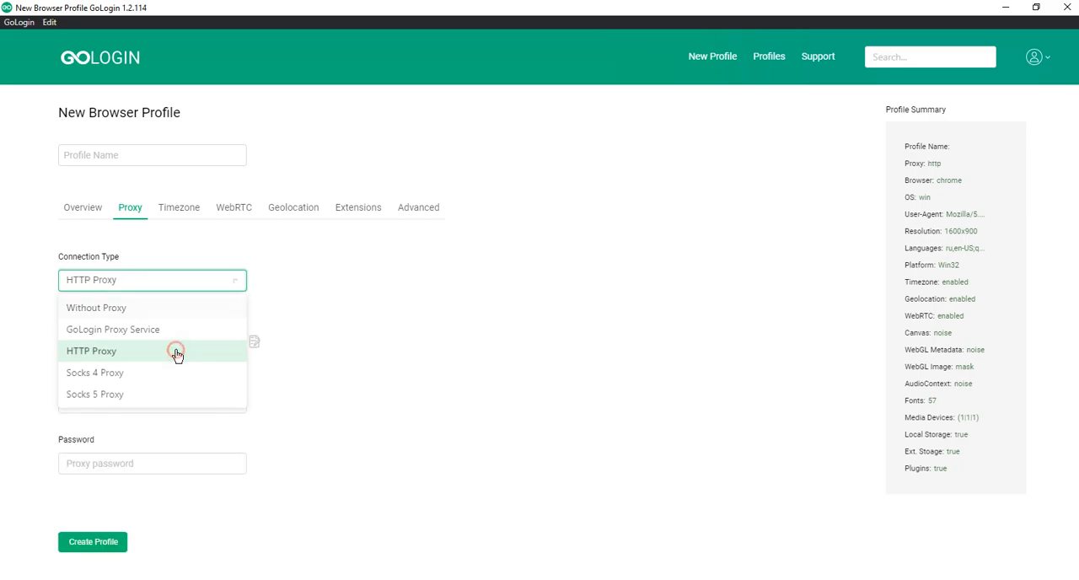
{"action": "left_click", "coordinate": [91, 350]}
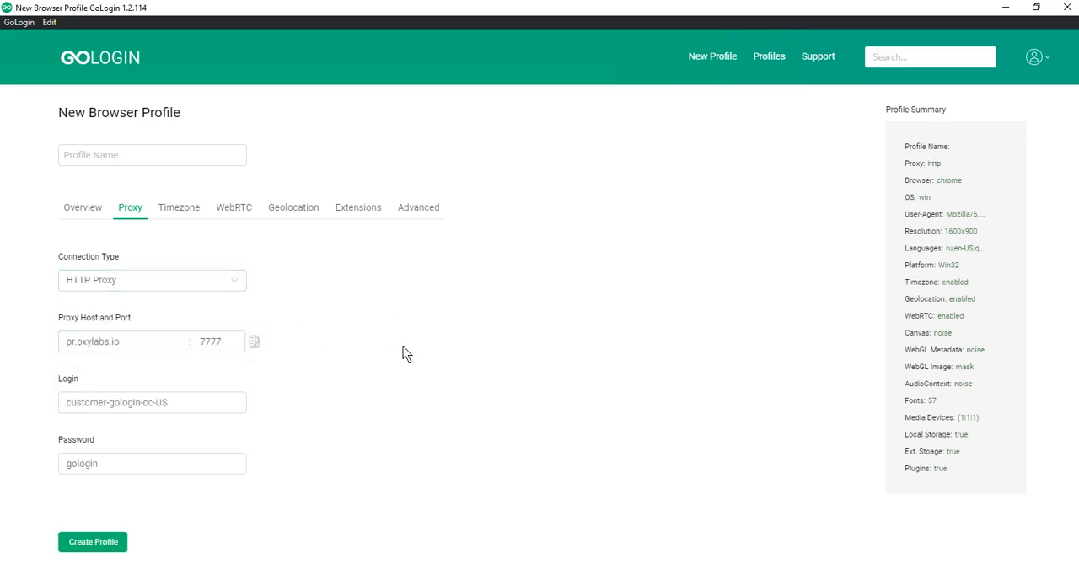
{"action": "left_click", "coordinate": [92, 543]}
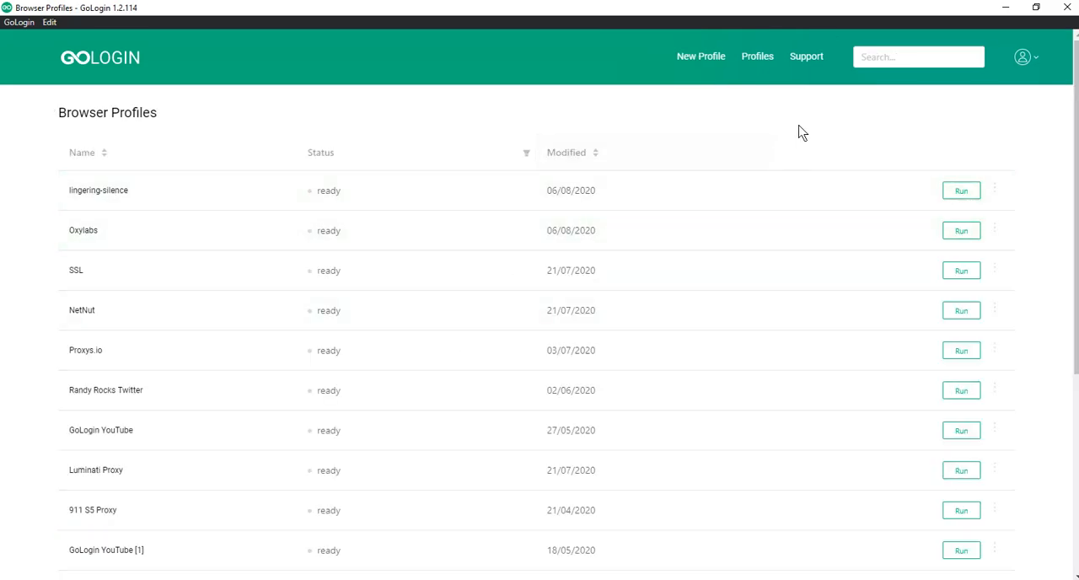
Run the lingering-silence profile and wait for it to sync and start
{"action": "left_click", "coordinate": [961, 189]}
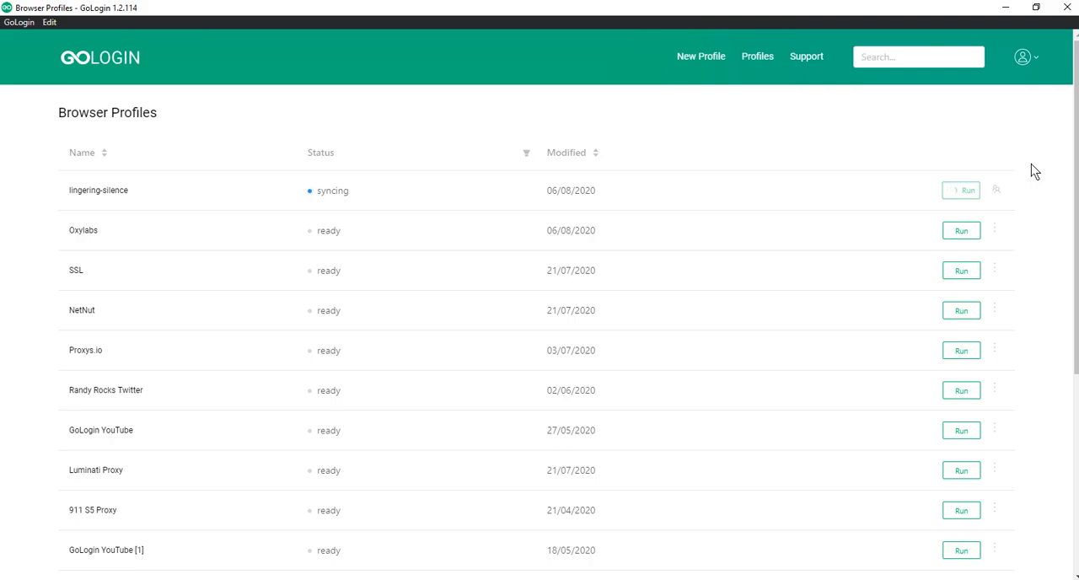
{"action": "left_click", "coordinate": [961, 191]}
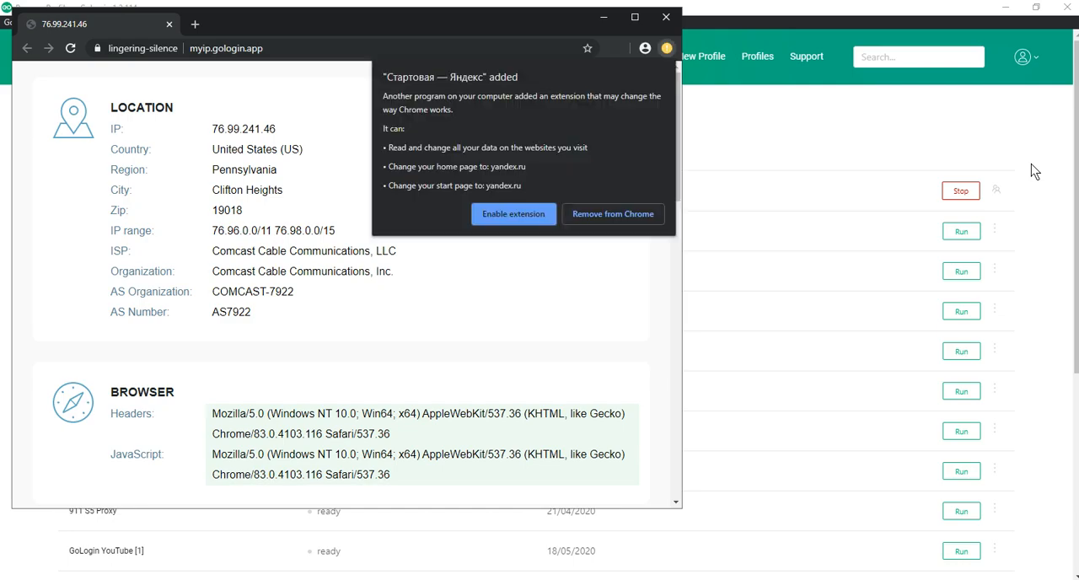
{"action": "mouse_move", "coordinate": [492, 323]}
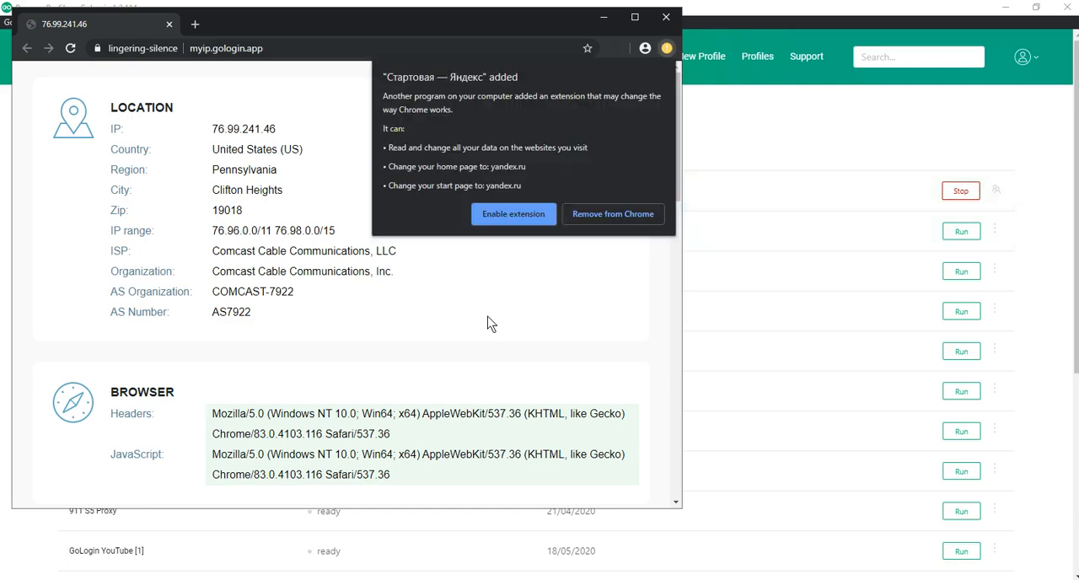